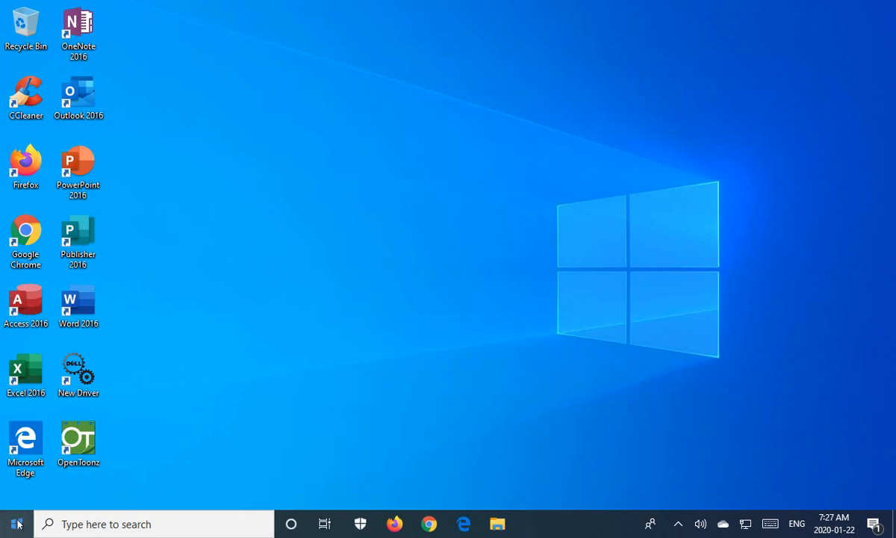
mouse_move(394, 523)
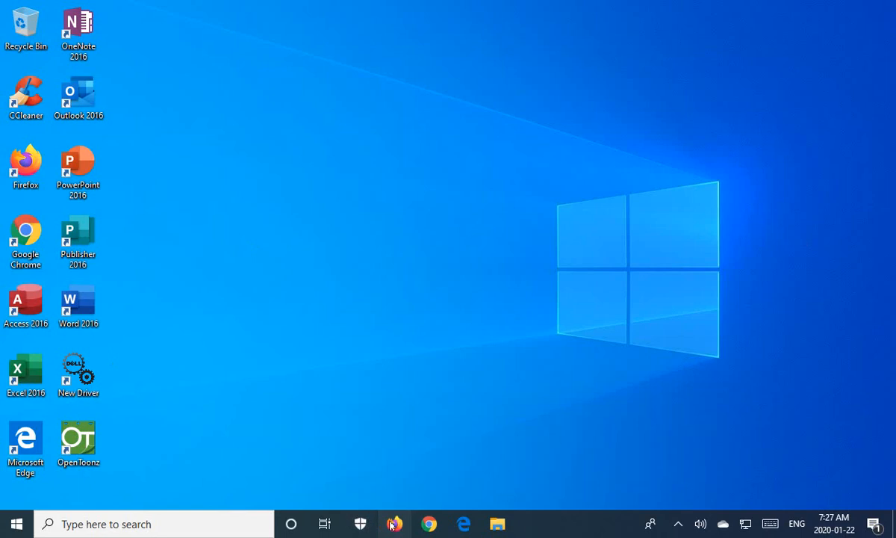
- Search Firefox for 'Macrorit Disk Partition Expert Free'
click(394, 522)
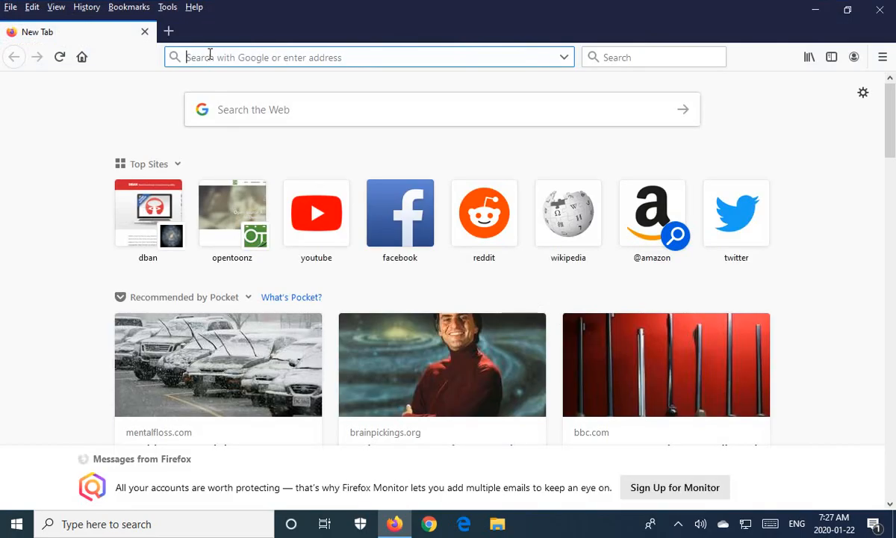
text(Macrorit Disk Partition Expert Free)
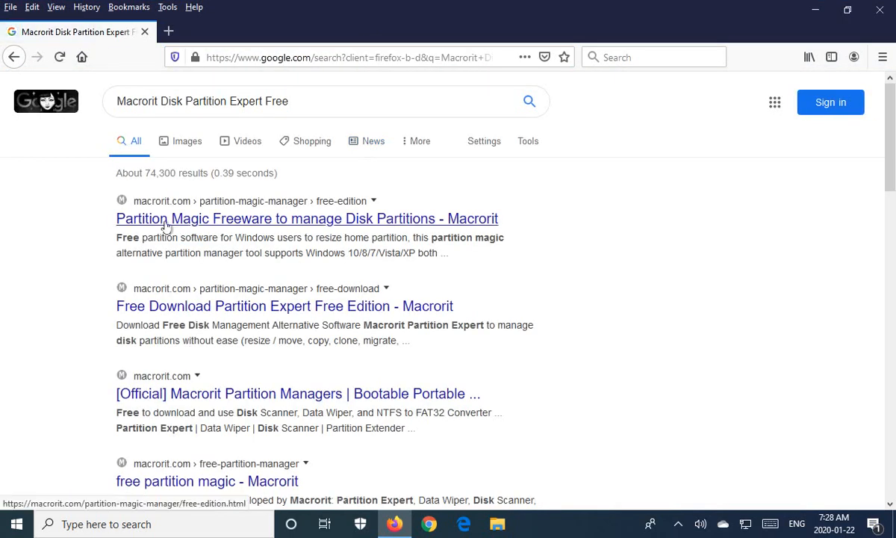
- Download the free edition's install package from the Macrorit site, saving mde-free-setup.zip
click(307, 218)
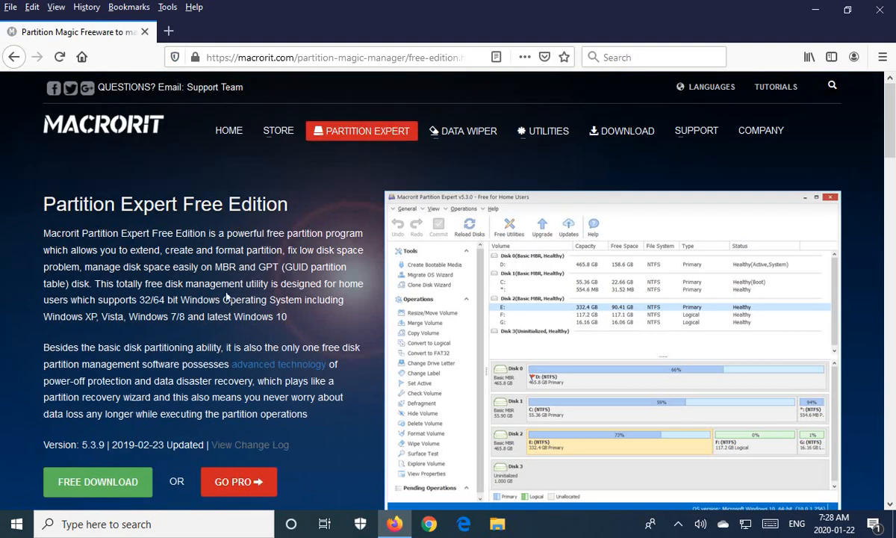
click(98, 481)
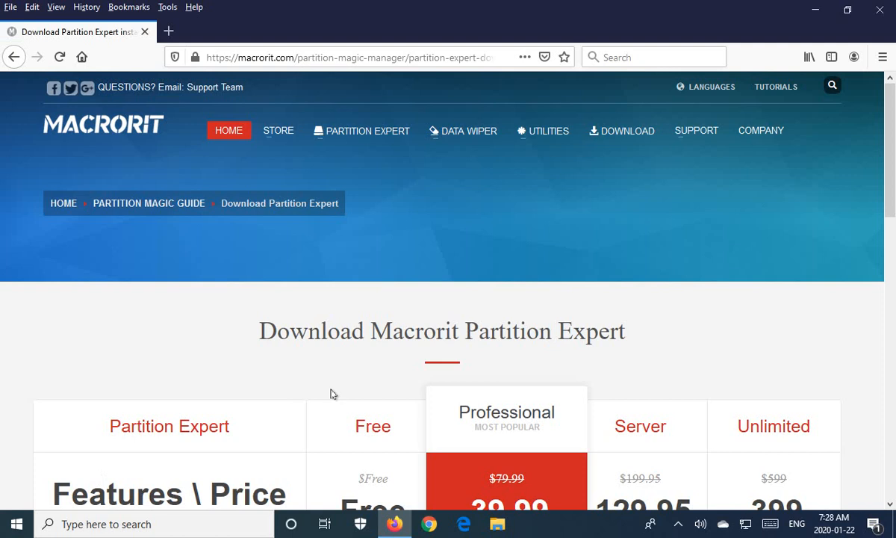
scroll(down, 3)
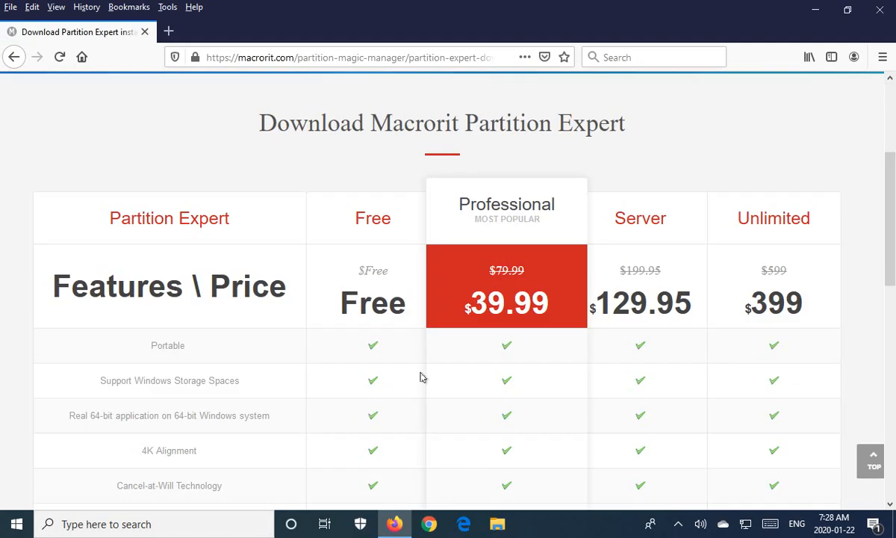
click(372, 383)
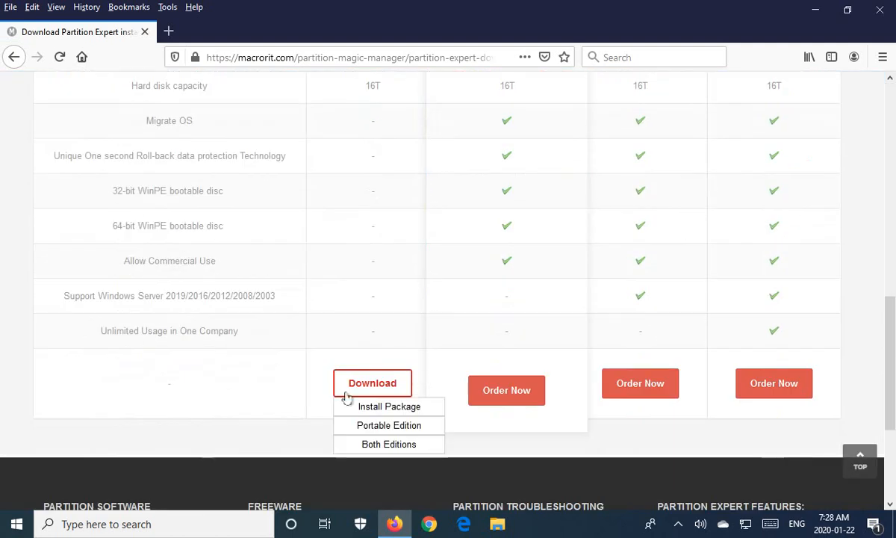
mouse_move(389, 406)
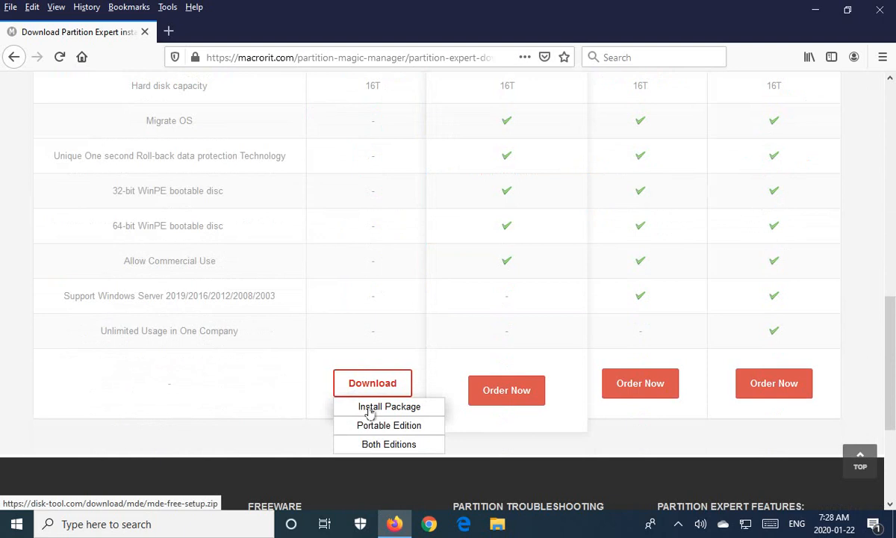
click(389, 406)
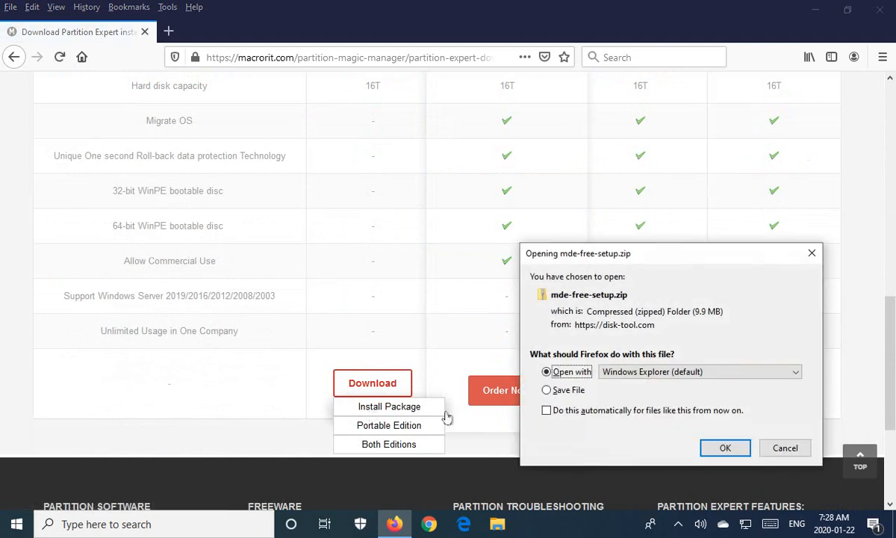
click(546, 389)
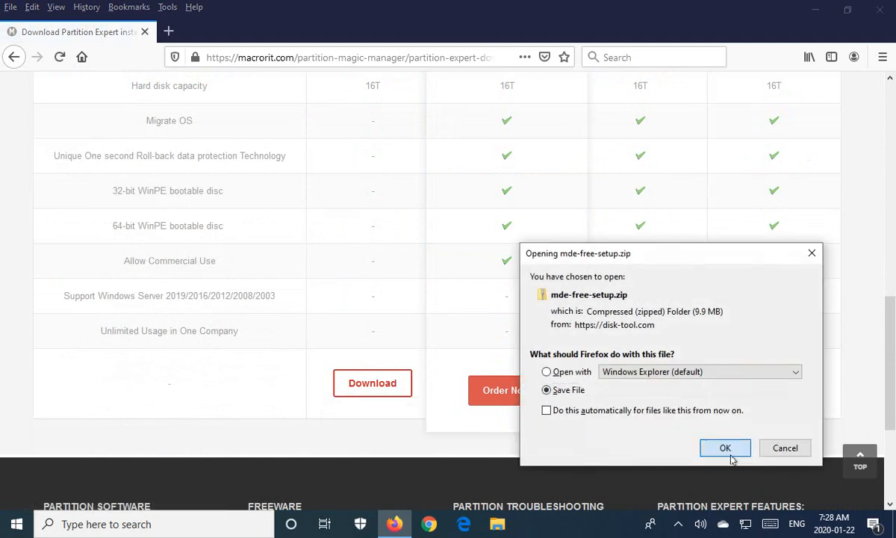
click(724, 447)
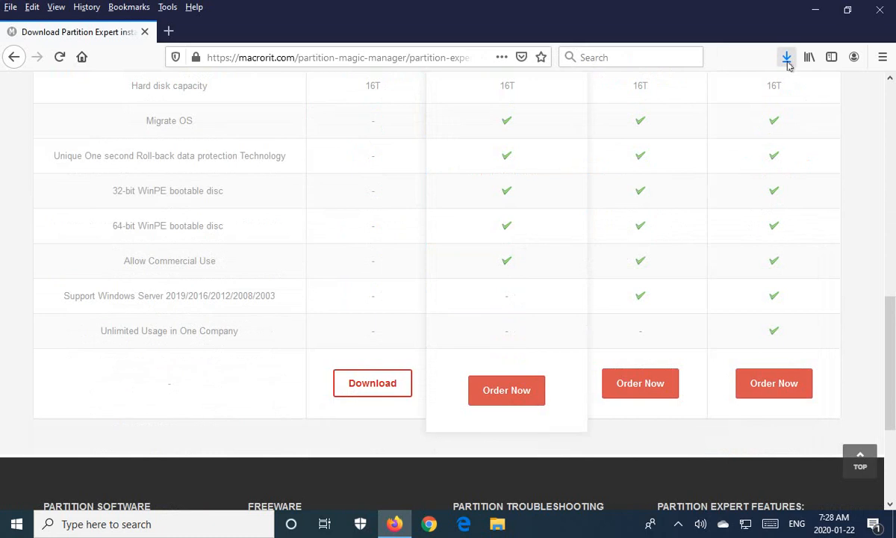
- Launch mde-free-setup.exe from the downloaded zip and reveal SmartScreen's run option
click(786, 56)
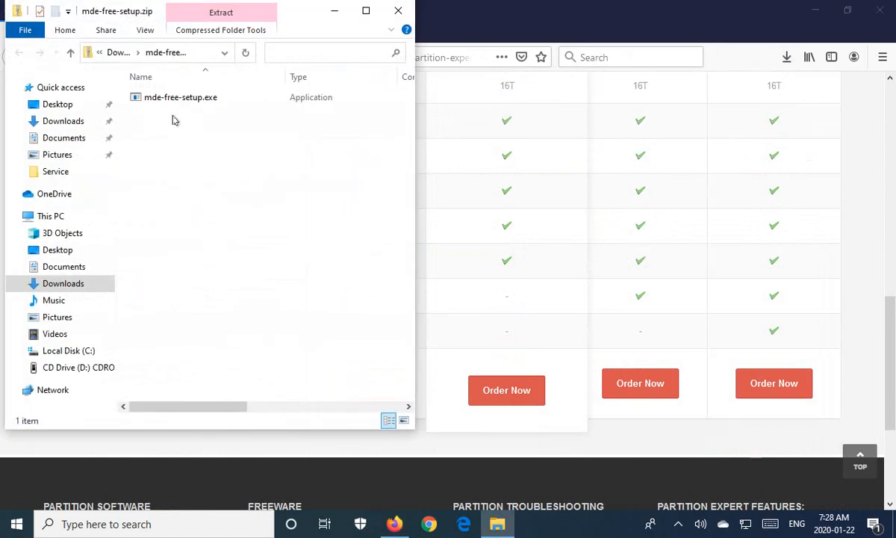
click(180, 98)
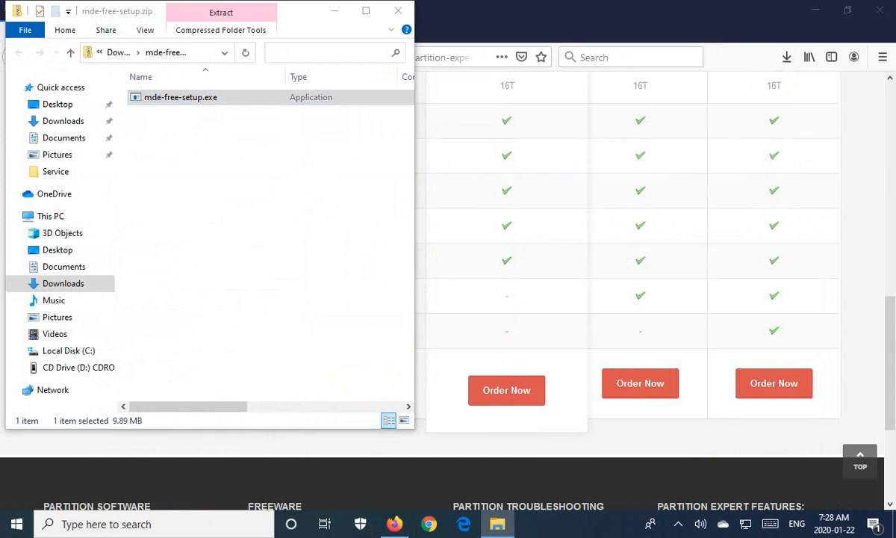
double_click(180, 97)
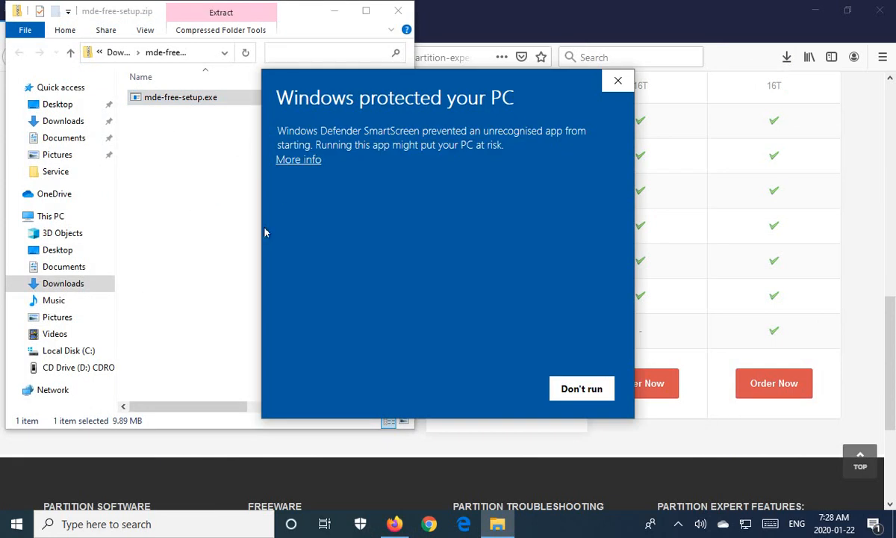
click(298, 159)
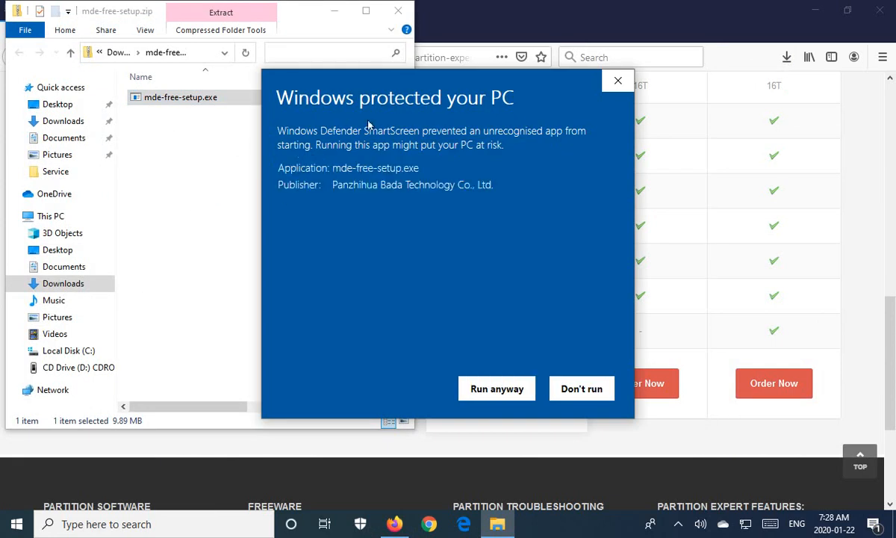
mouse_move(387, 293)
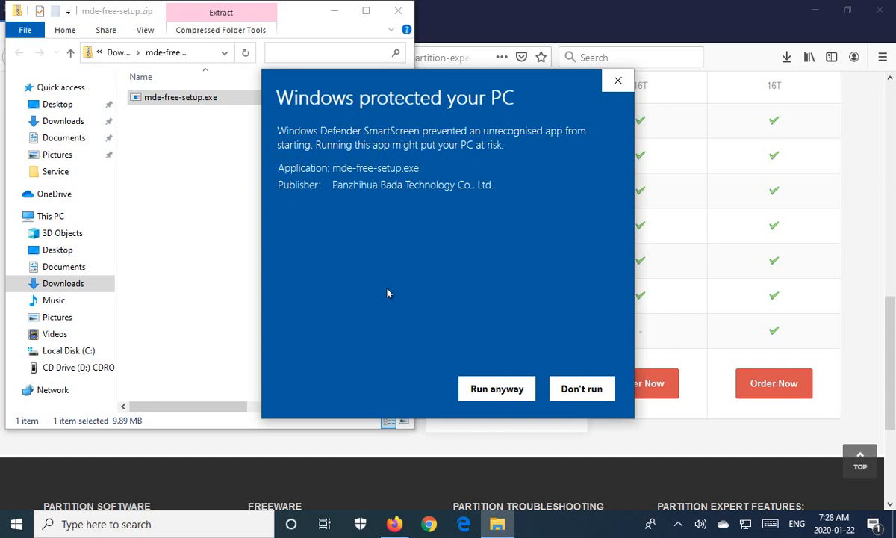
mouse_move(449, 262)
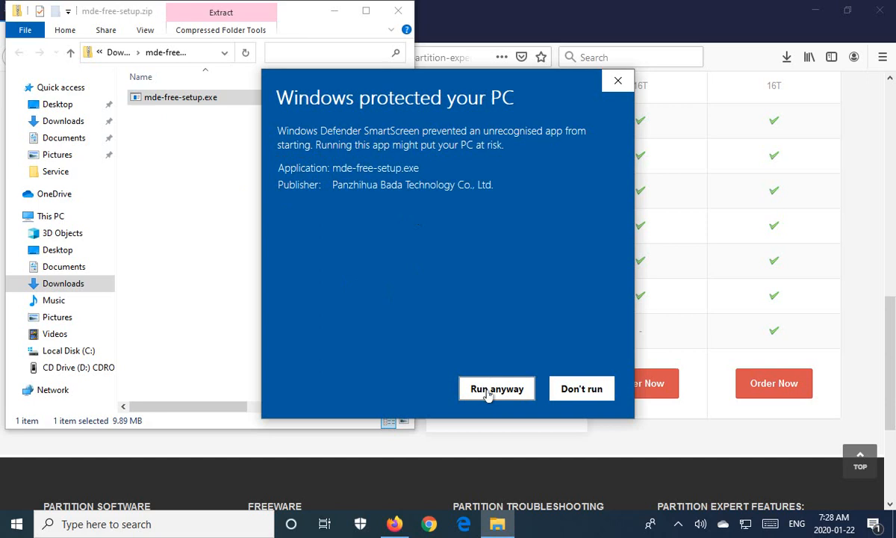
- Run the installer anyway, accept the licence, install to the default folder and launch Partition Expert
click(495, 388)
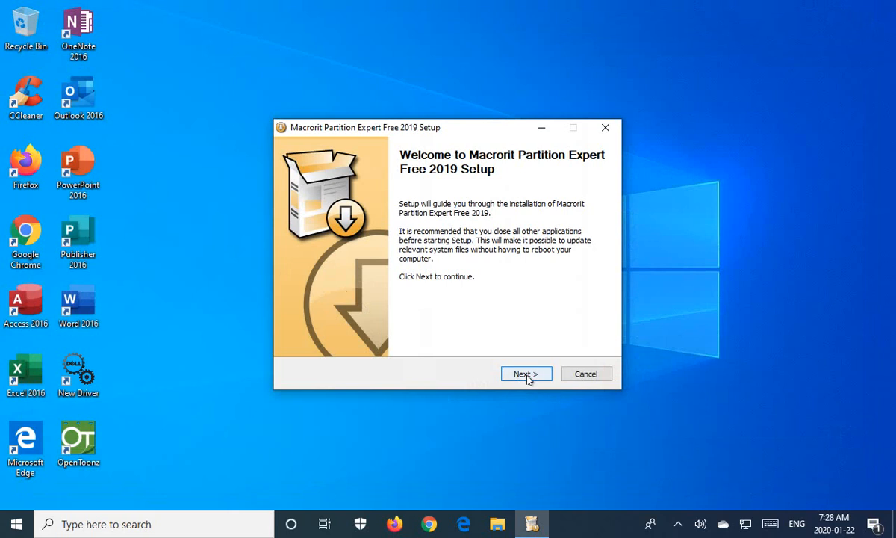
click(525, 373)
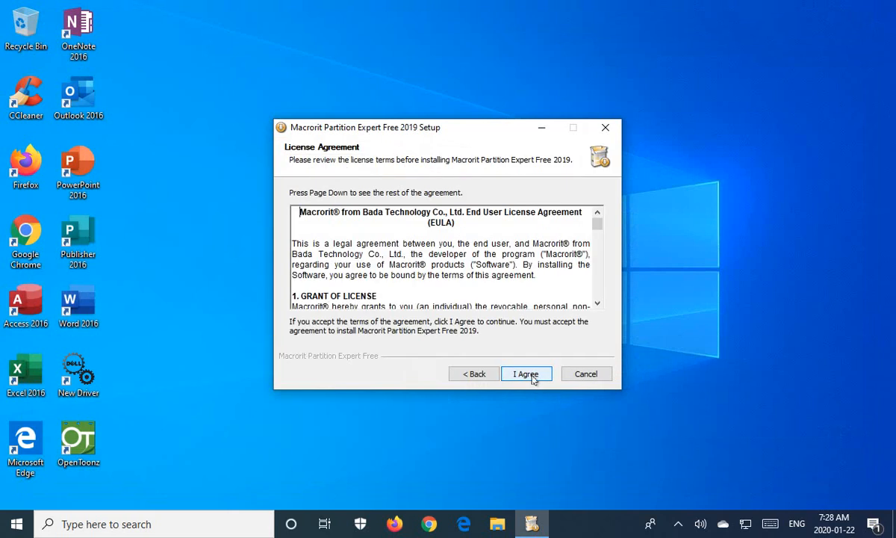
click(527, 373)
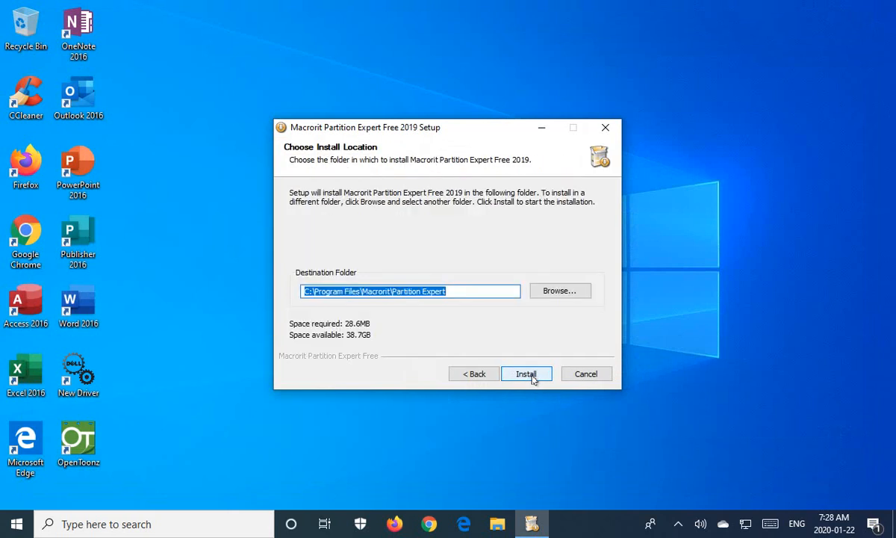
click(525, 373)
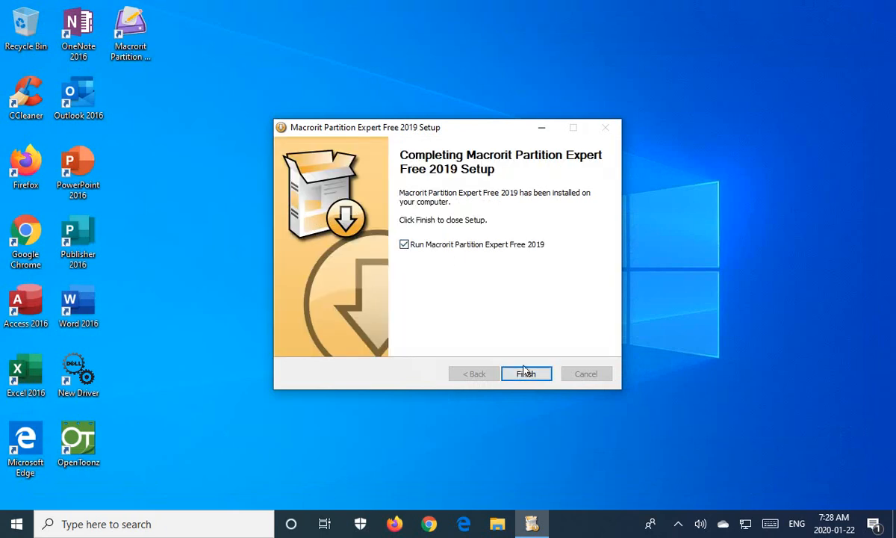
click(526, 373)
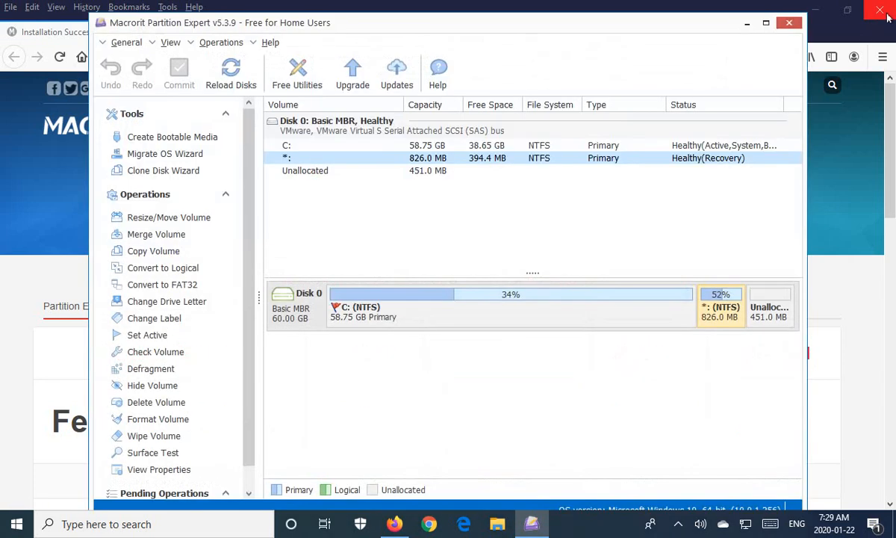
- Close Firefox, maximize Partition Expert and open the 826 MB recovery volume's menu
click(879, 10)
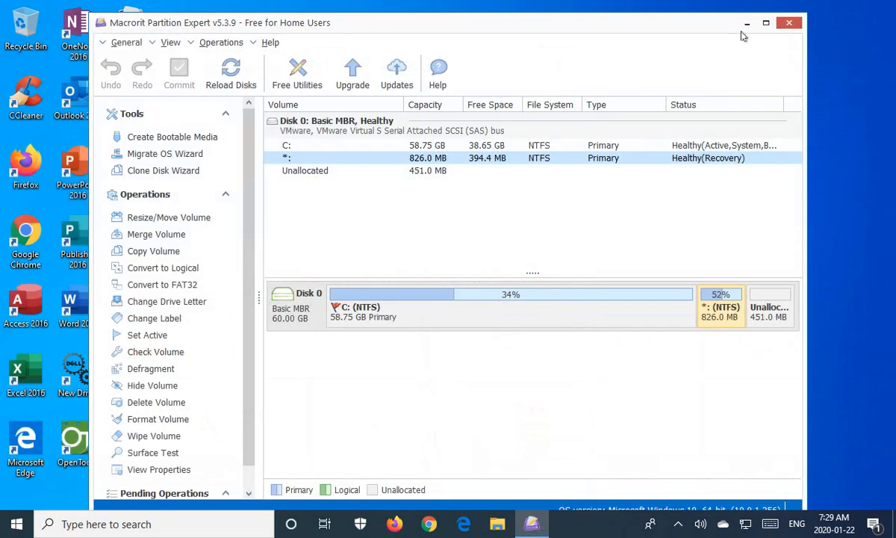
click(765, 22)
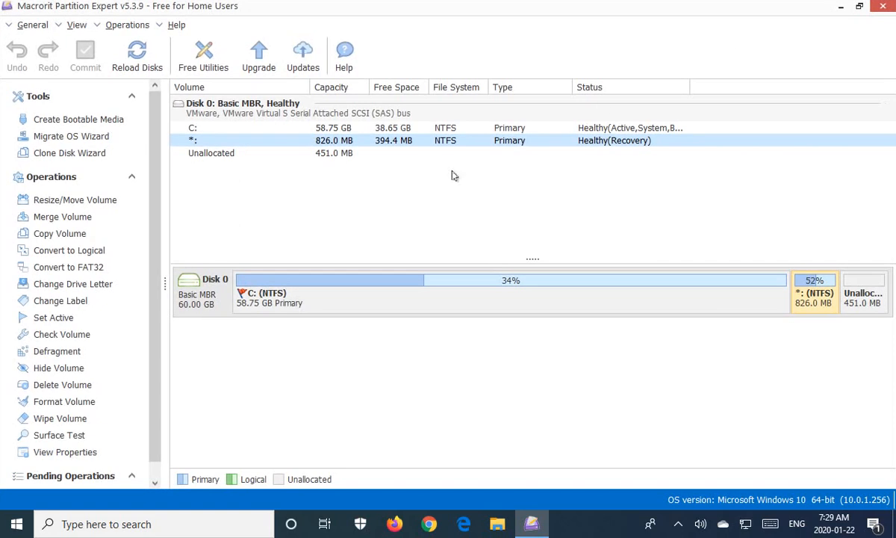
mouse_move(353, 236)
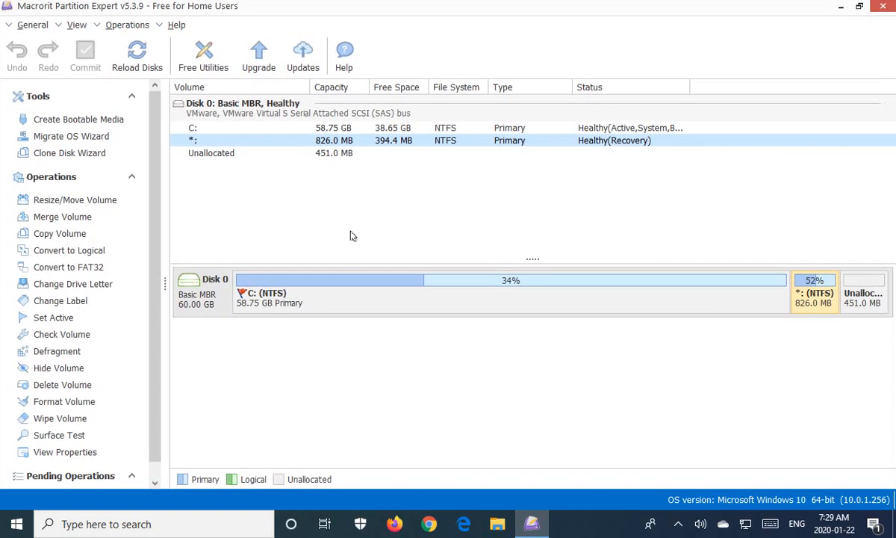
mouse_move(780, 313)
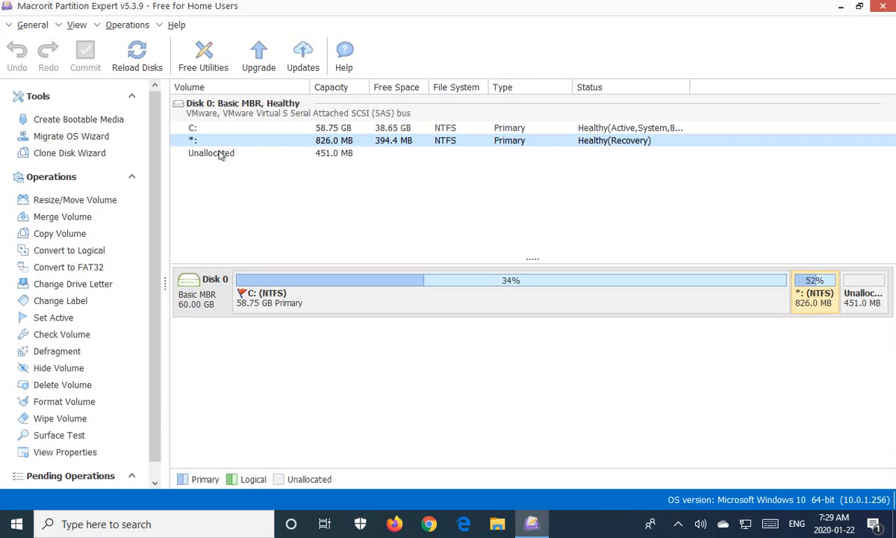
mouse_move(230, 142)
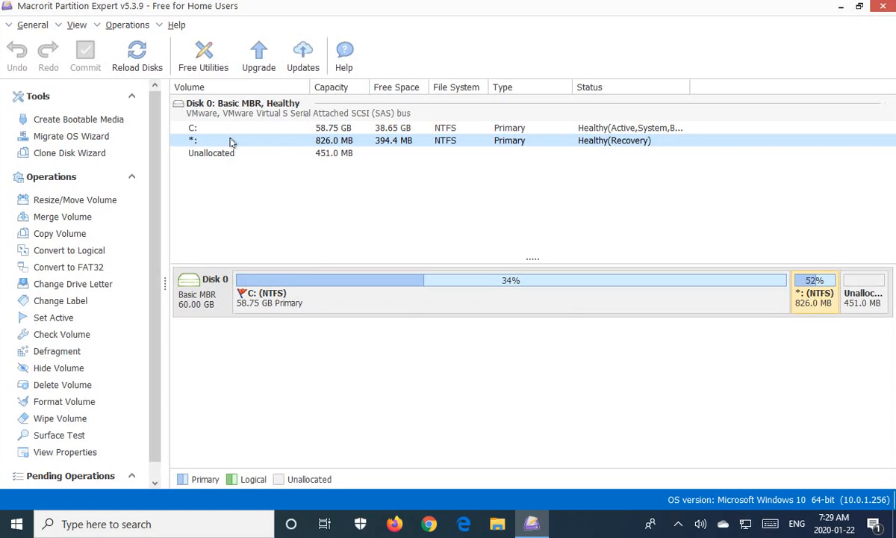
mouse_move(217, 158)
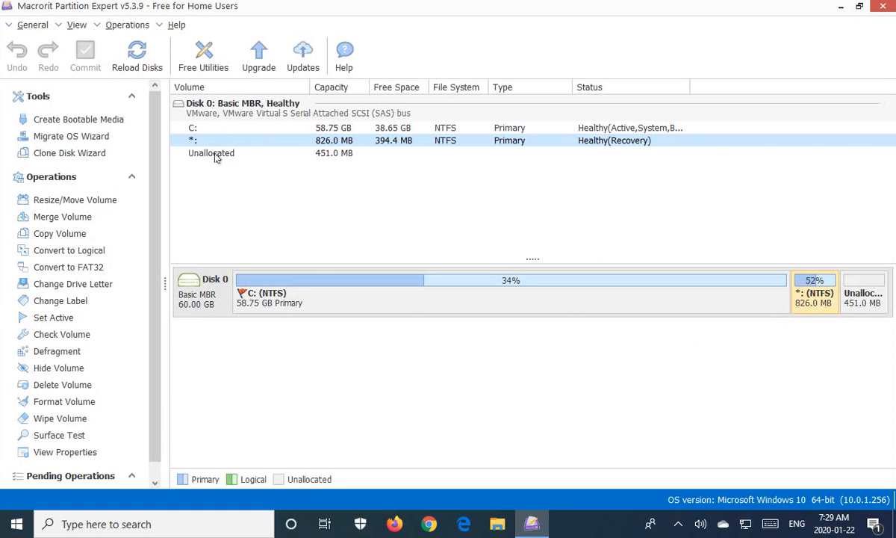
click(212, 152)
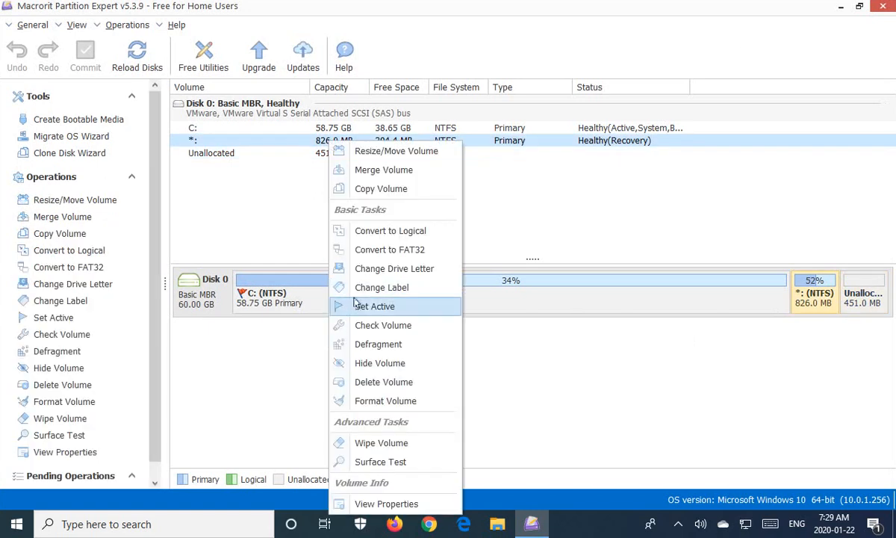
- Delete the 826 MB recovery volume and confirm
click(384, 382)
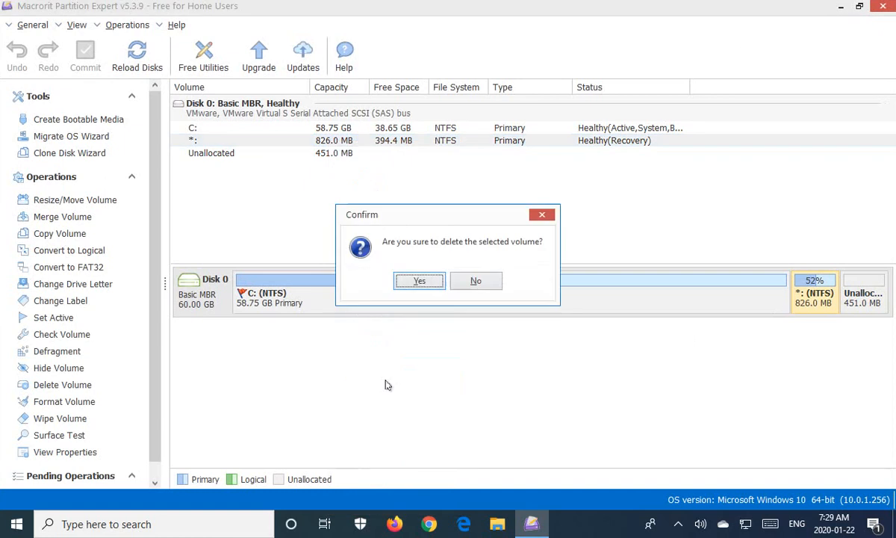
click(418, 280)
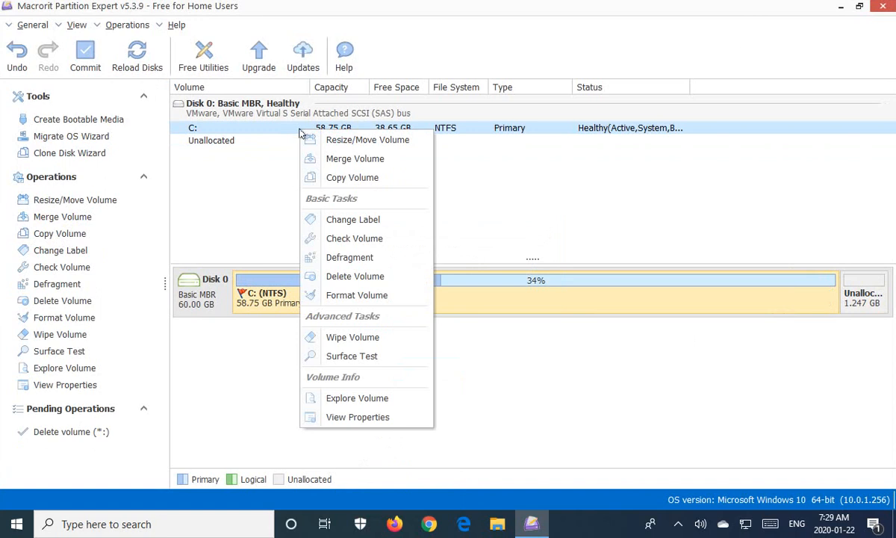
mouse_move(357, 294)
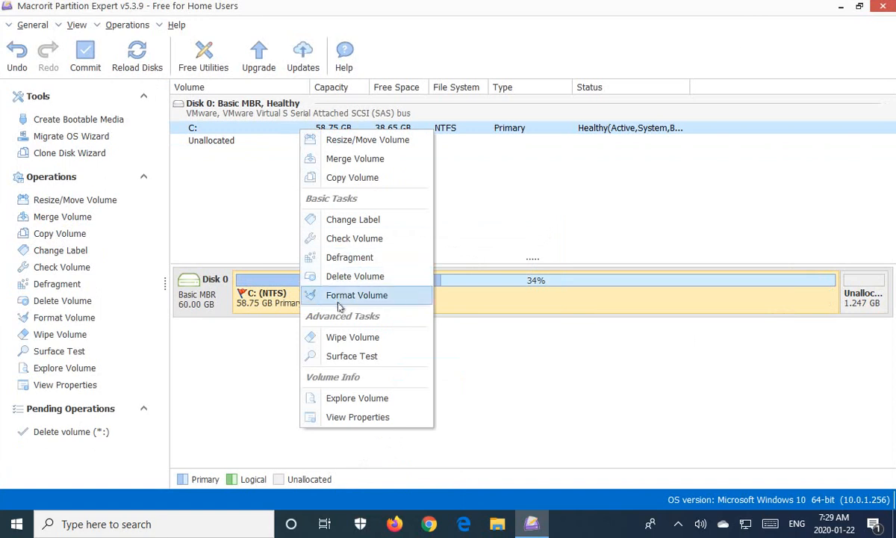
mouse_move(355, 276)
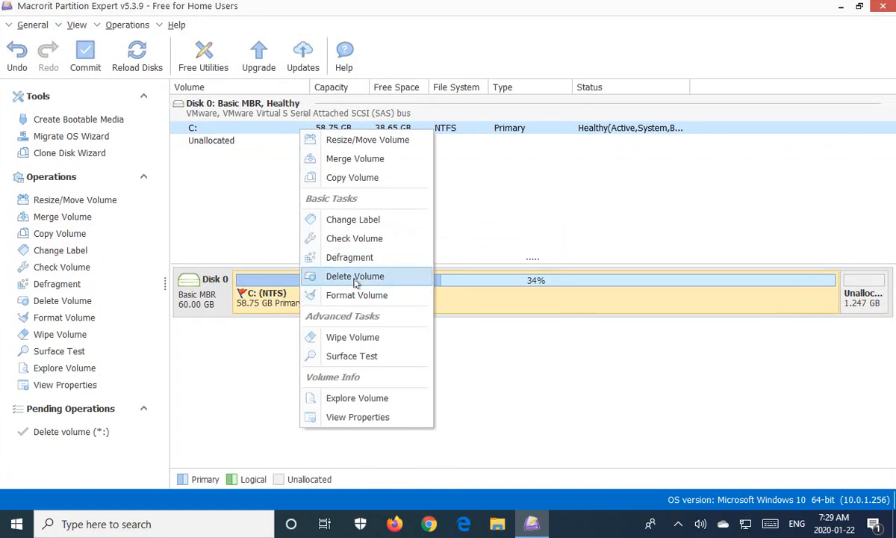
- Delete the C: volume, accepting the system/boot volume warning
click(354, 277)
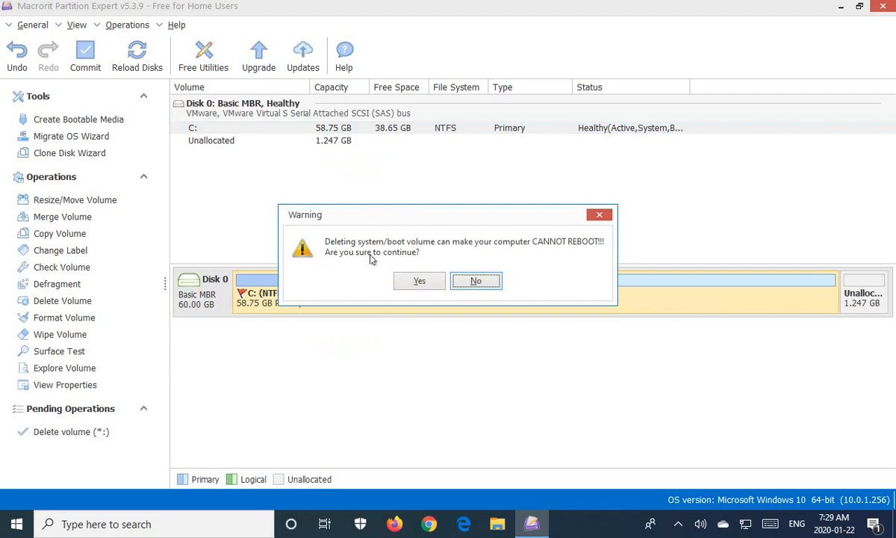
mouse_move(436, 259)
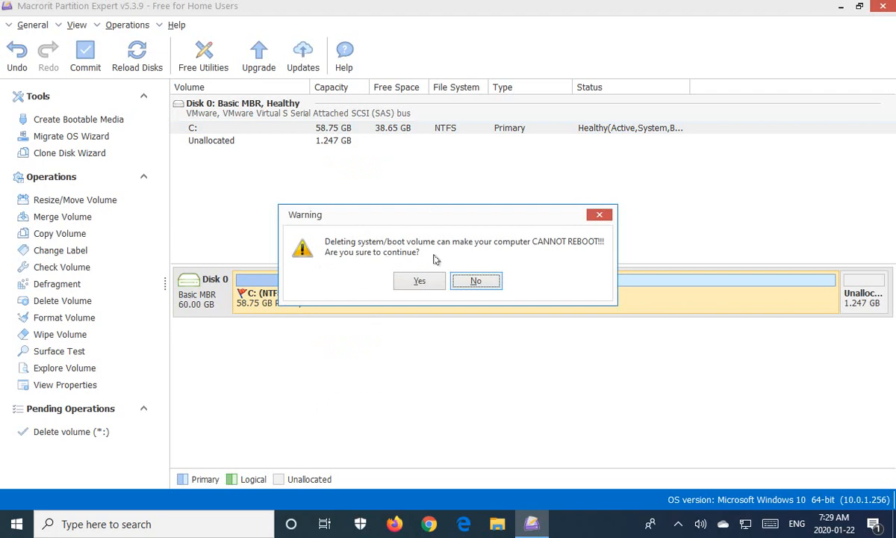
mouse_move(469, 253)
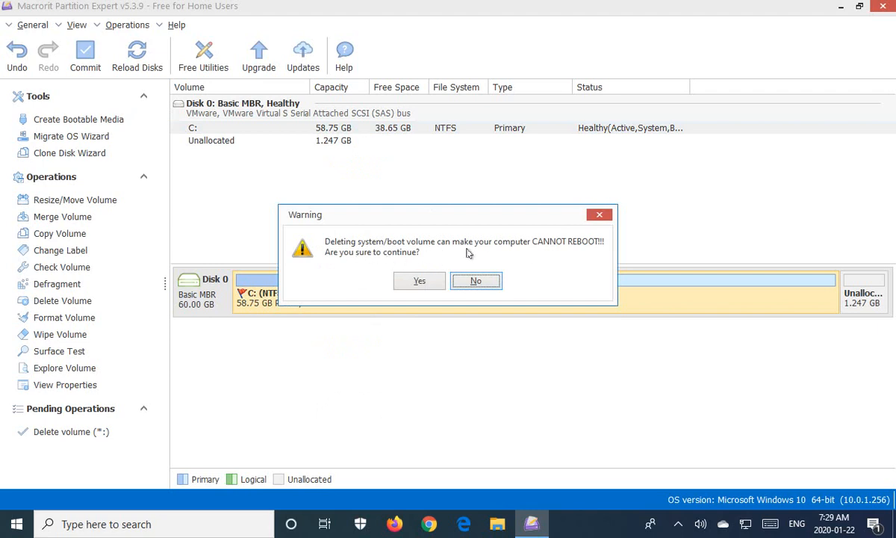
mouse_move(554, 254)
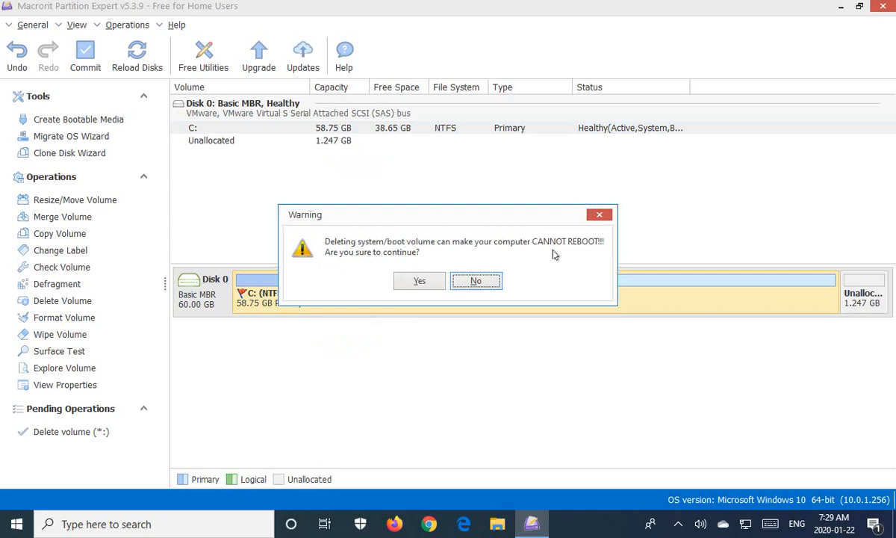
mouse_move(396, 277)
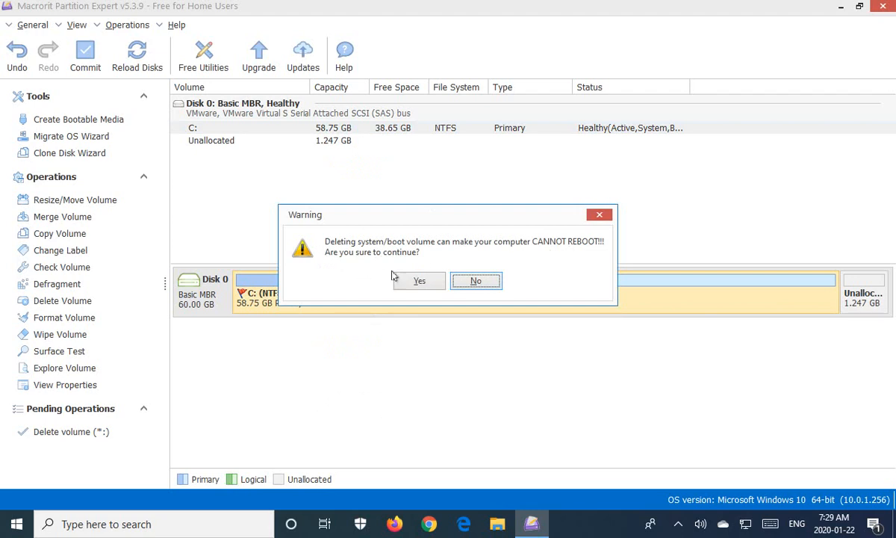
click(419, 280)
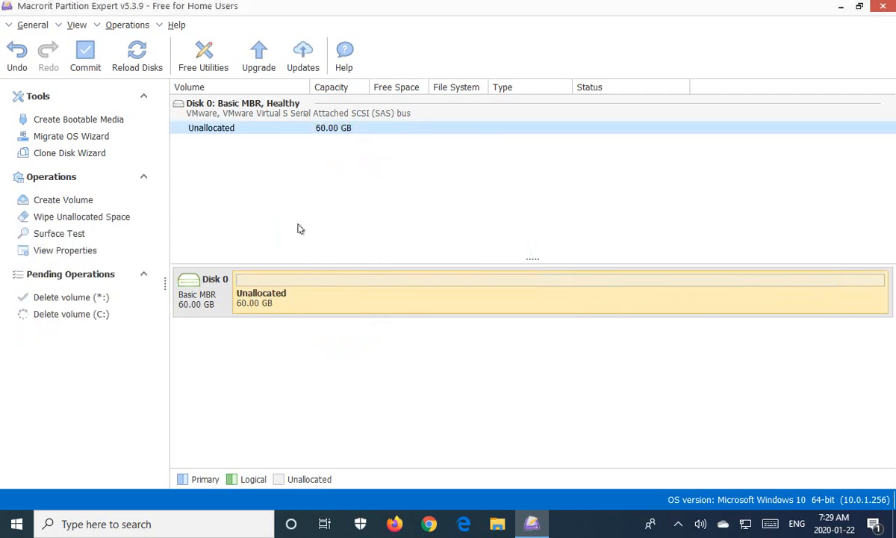
mouse_move(184, 160)
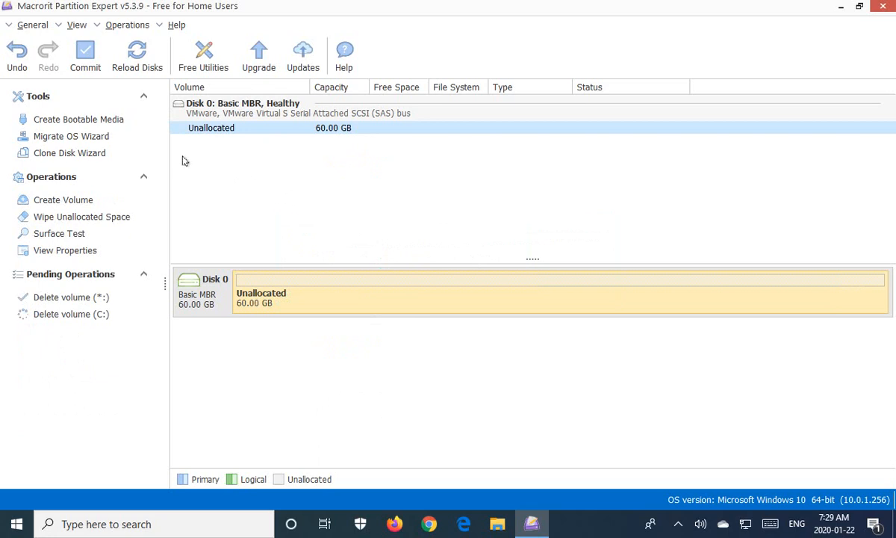
mouse_move(131, 119)
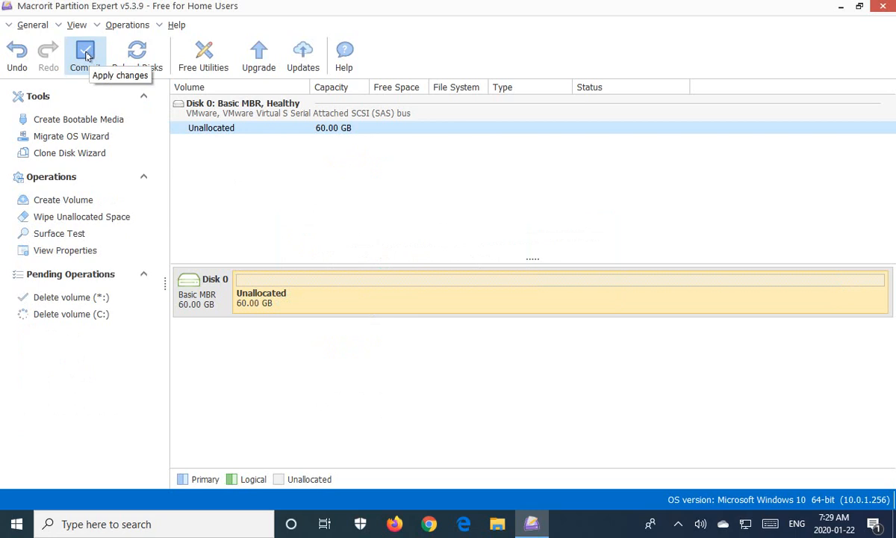
- Commit both deletions with 'Shut down the computer after changes are applied' ticked
click(85, 52)
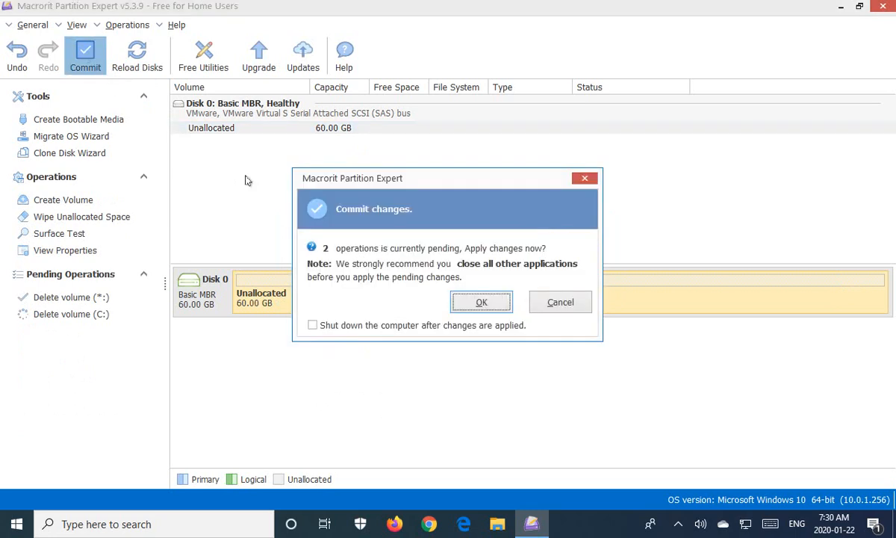
mouse_move(375, 294)
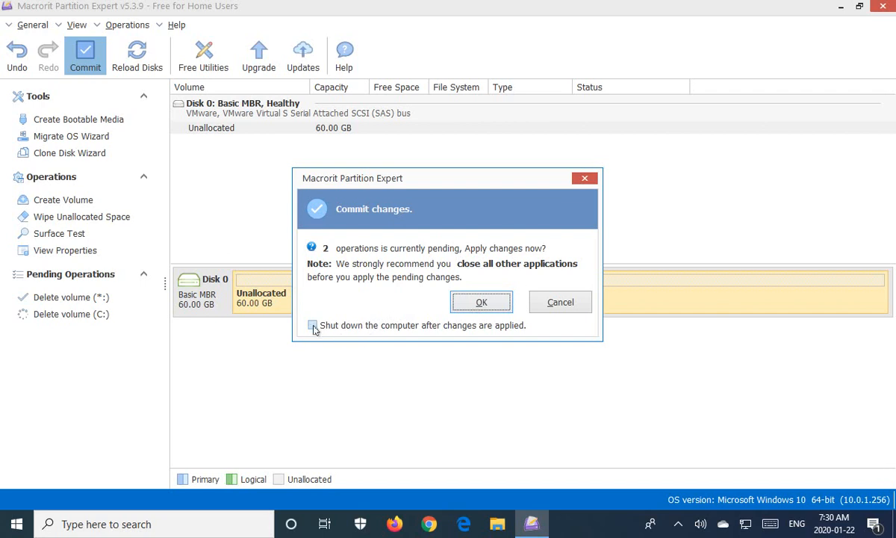
click(313, 325)
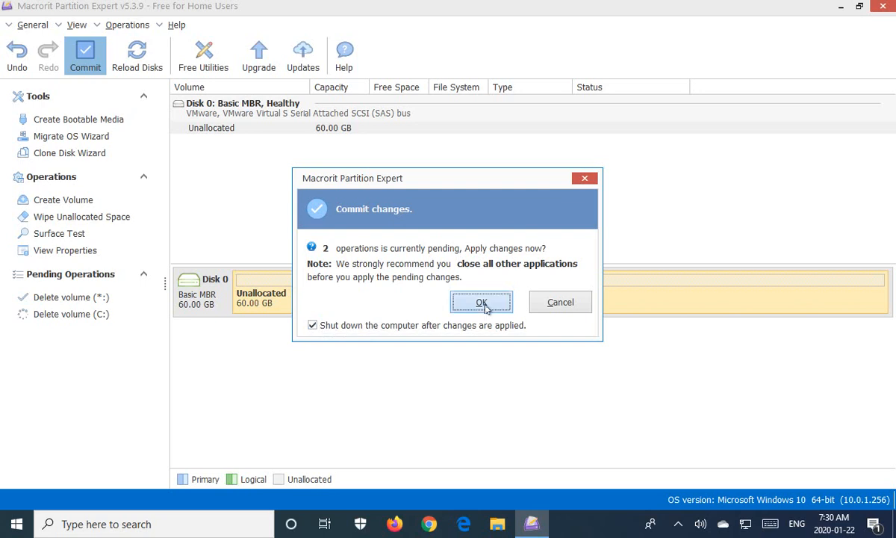
click(481, 302)
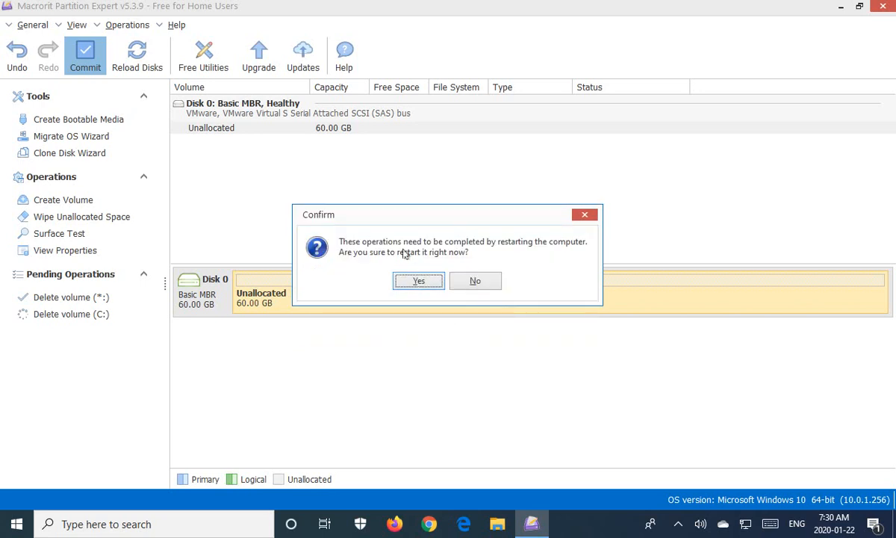
mouse_move(485, 265)
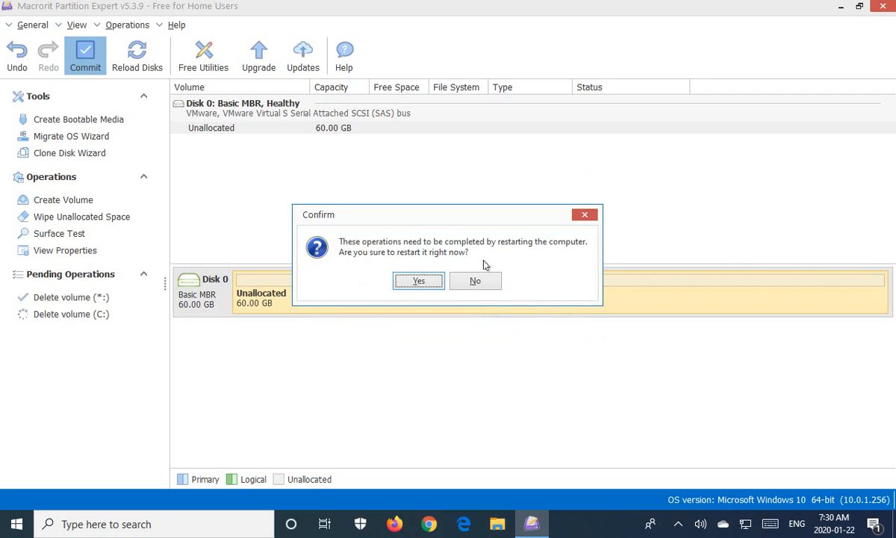
mouse_move(415, 255)
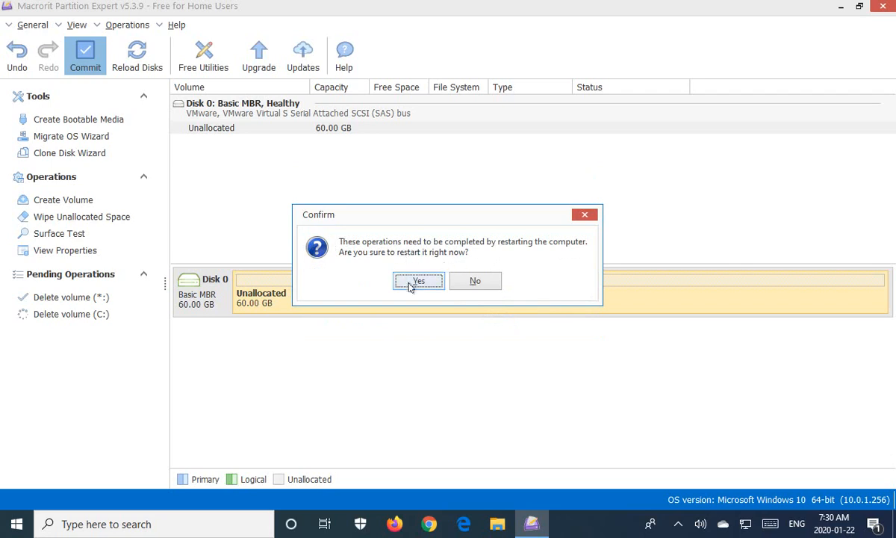
- Confirm restarting the computer to run the deletions in boot-time mode
click(418, 280)
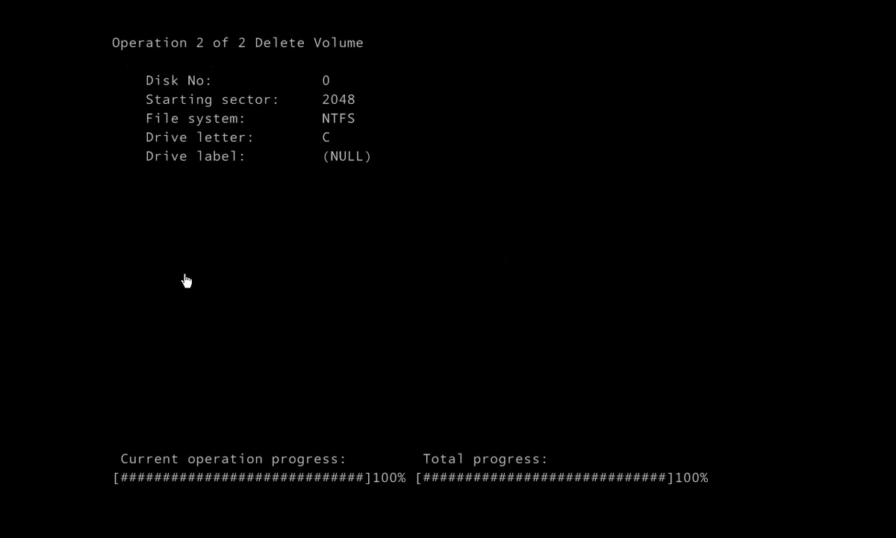
mouse_move(373, 484)
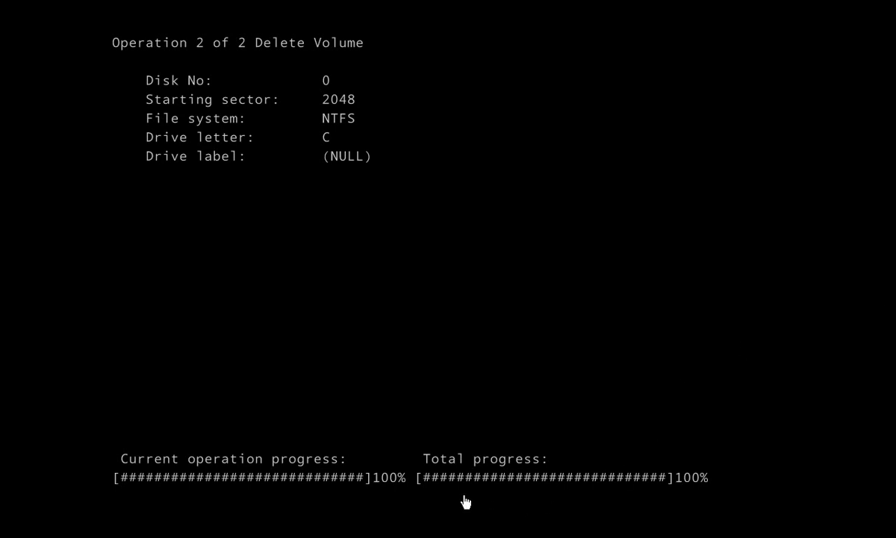
mouse_move(716, 491)
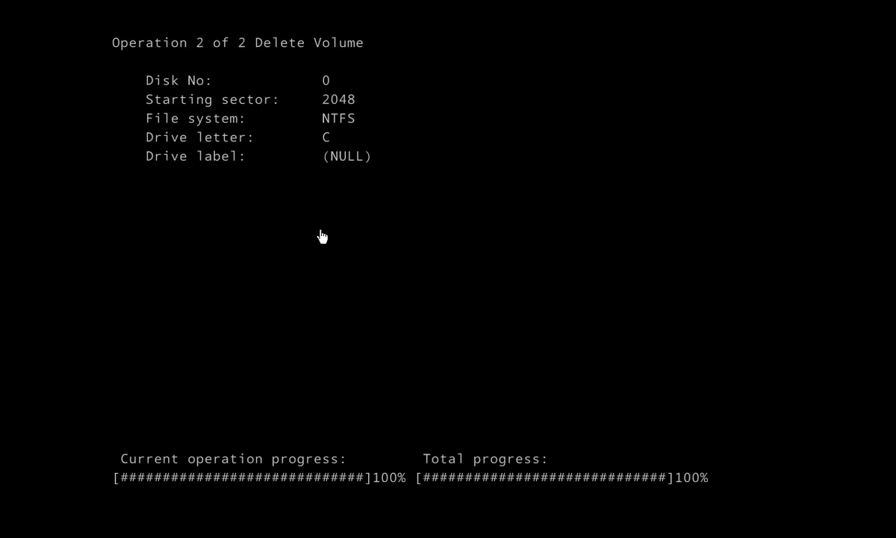
mouse_move(389, 191)
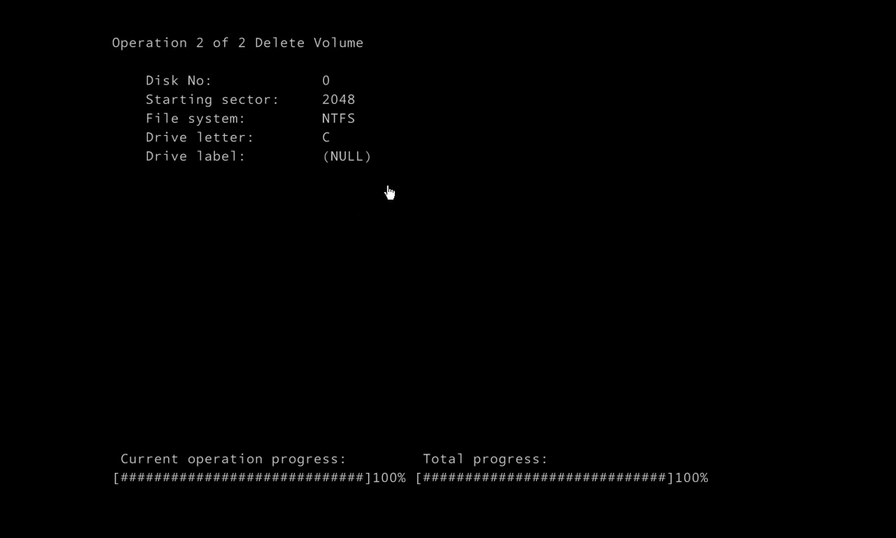
mouse_move(554, 348)
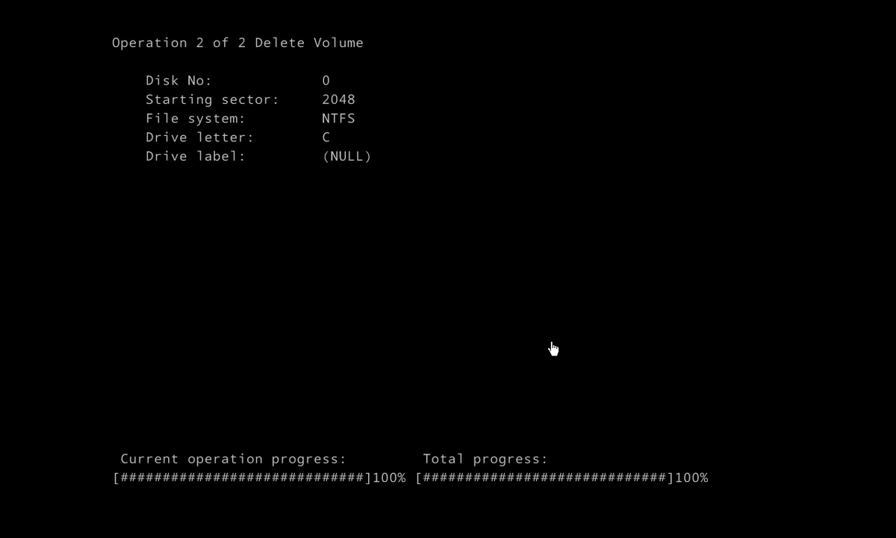
mouse_move(553, 339)
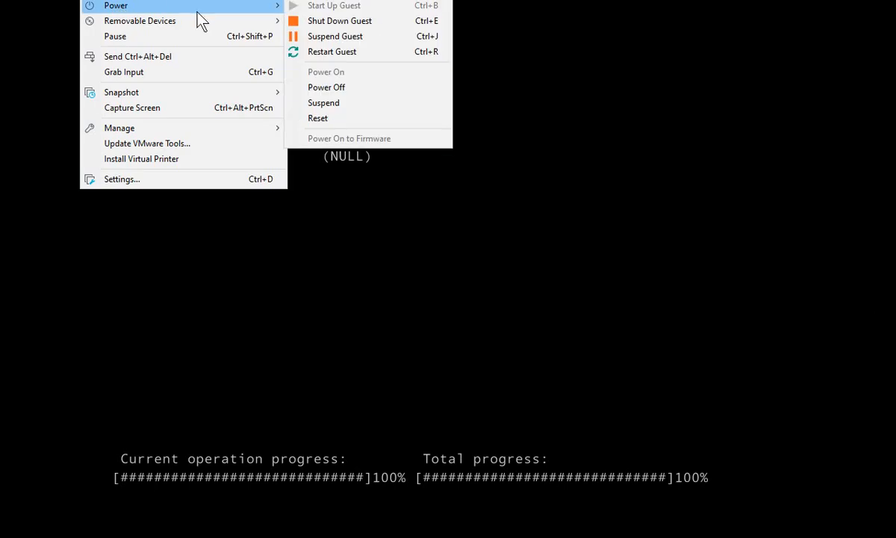
mouse_move(332, 52)
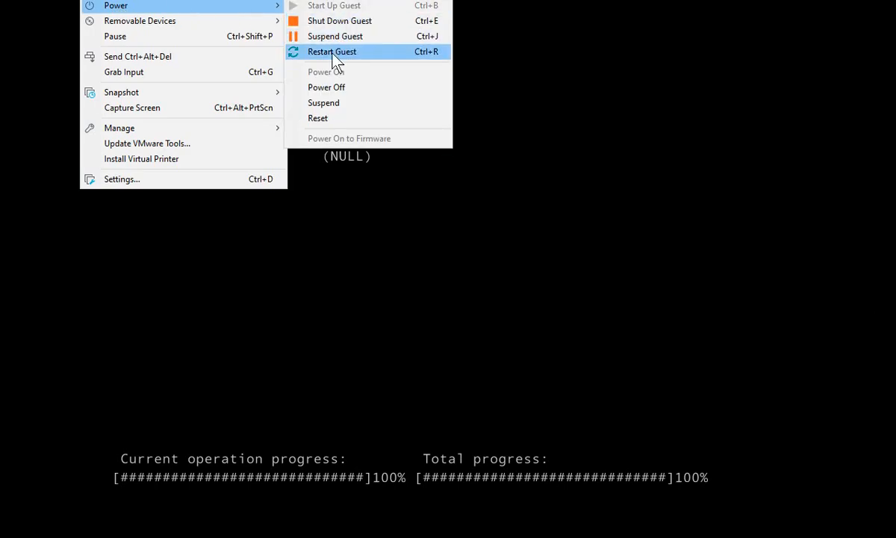
- Restart the guest VM and dismiss the Removable Devices hint
click(332, 51)
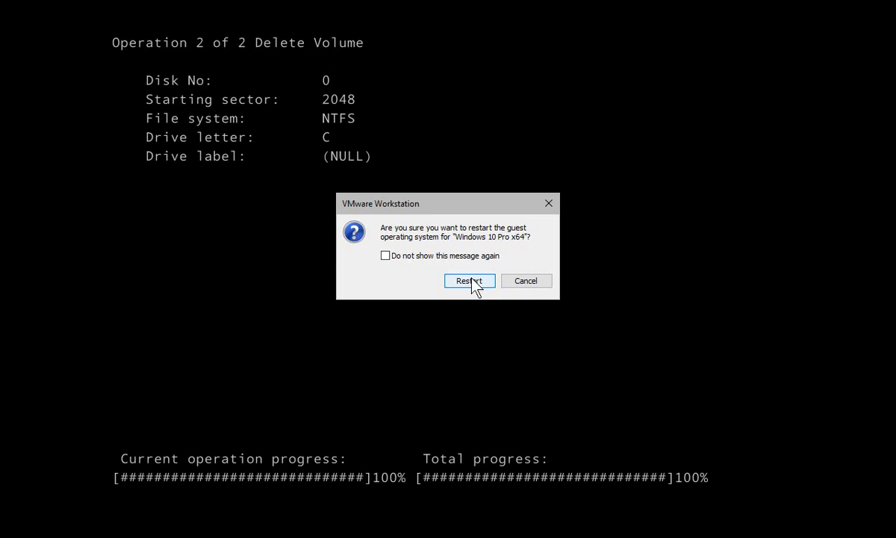
click(468, 280)
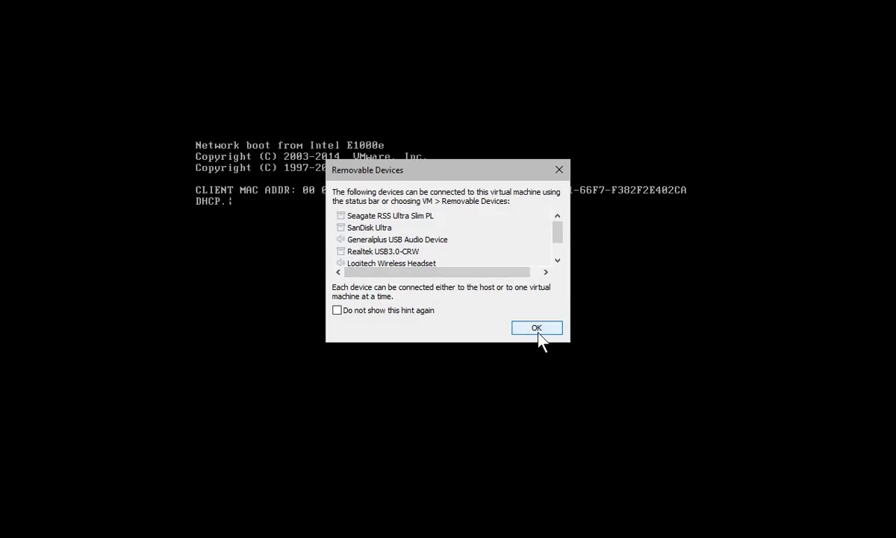
click(536, 328)
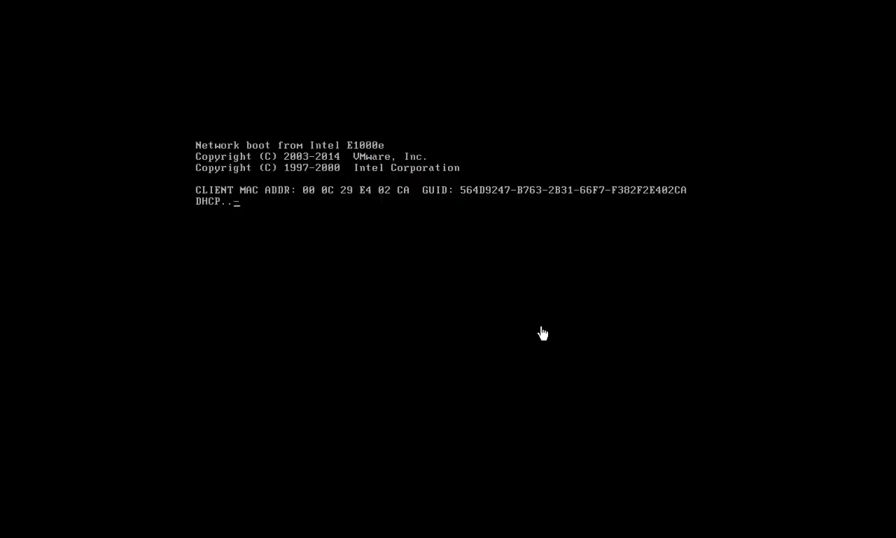